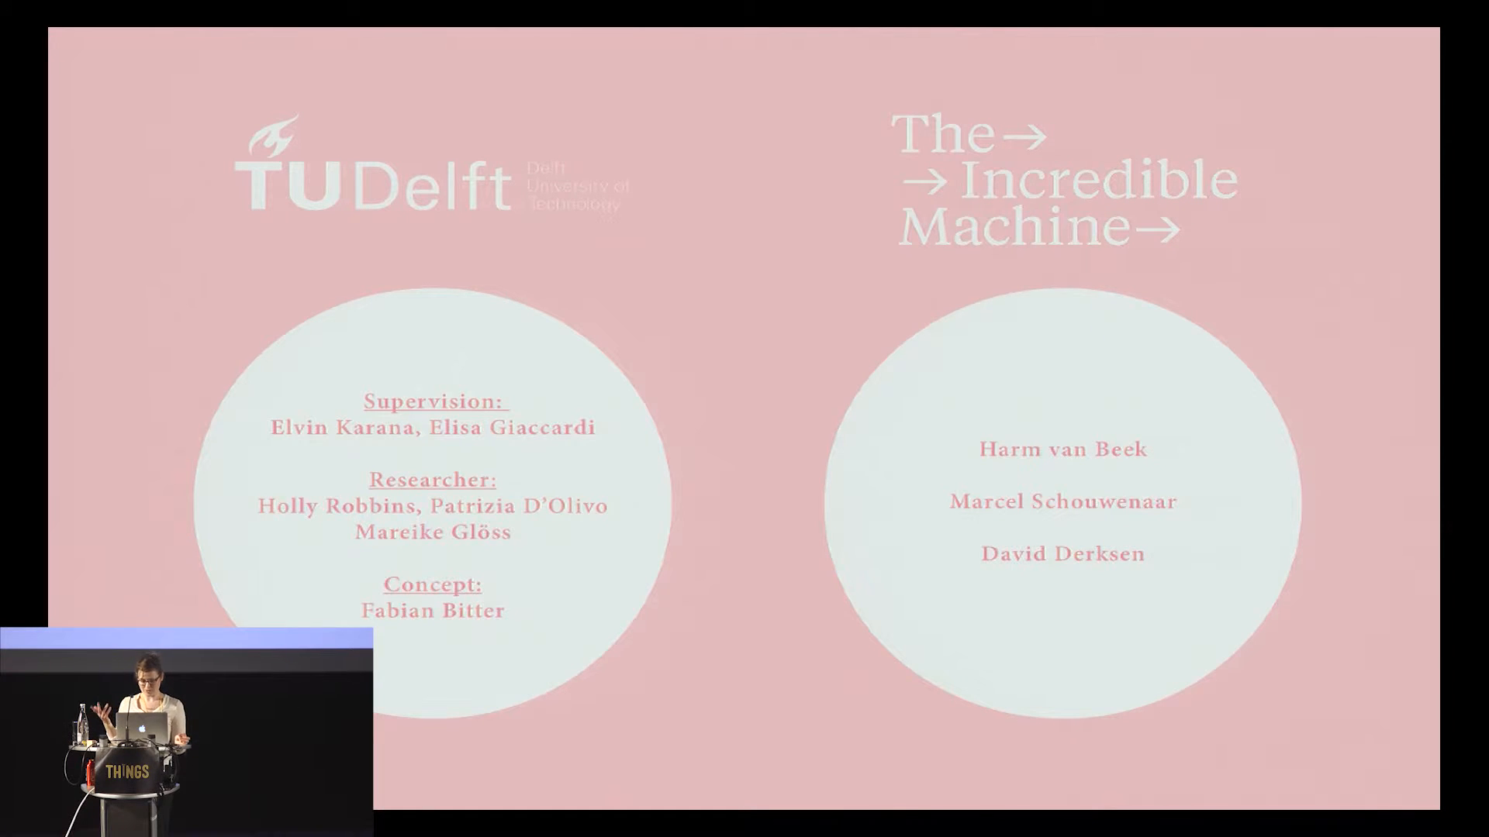
key(Right)
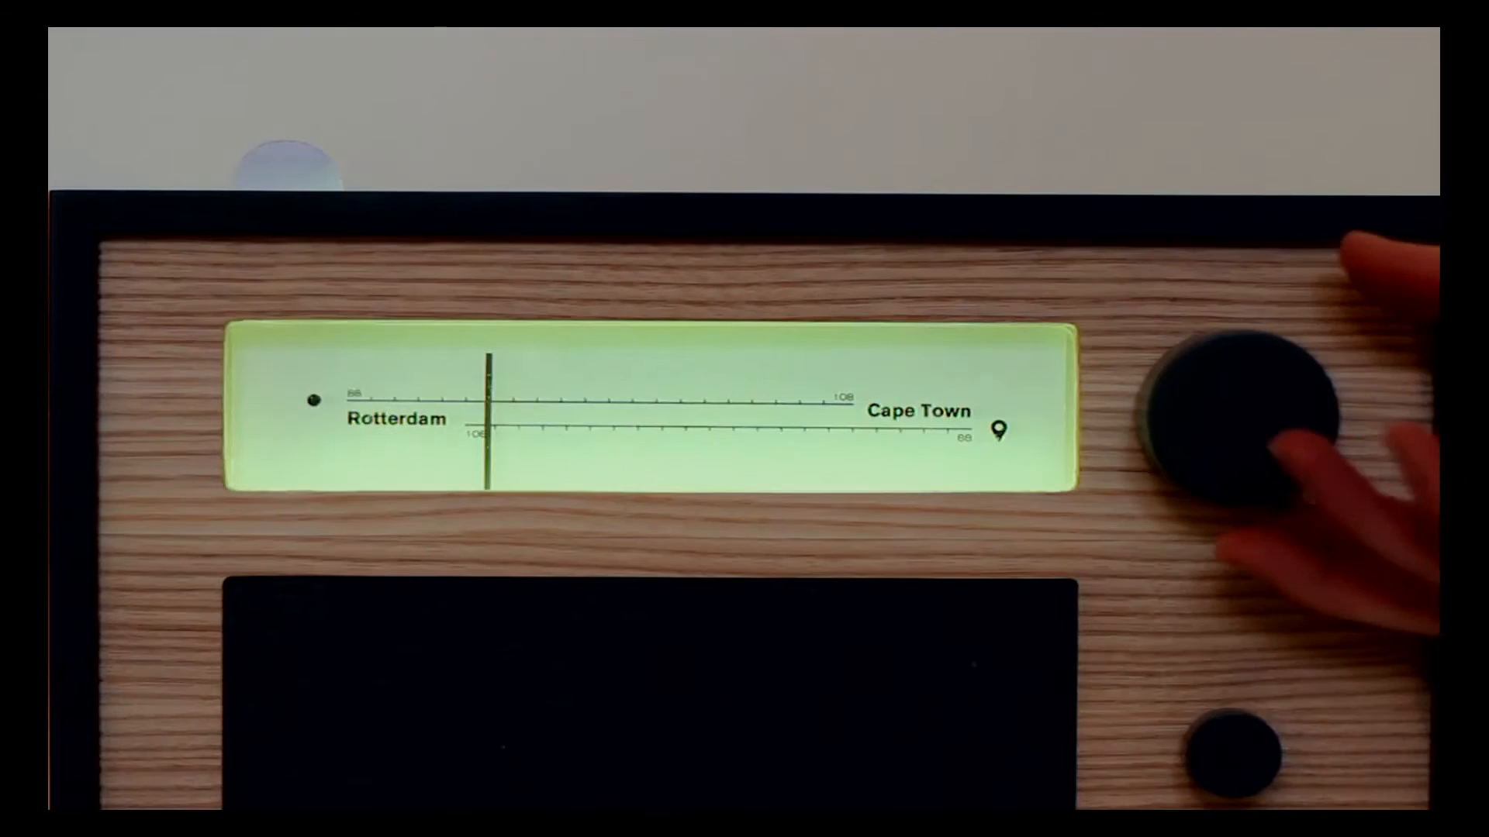
drag(1234, 417, 1235, 380)
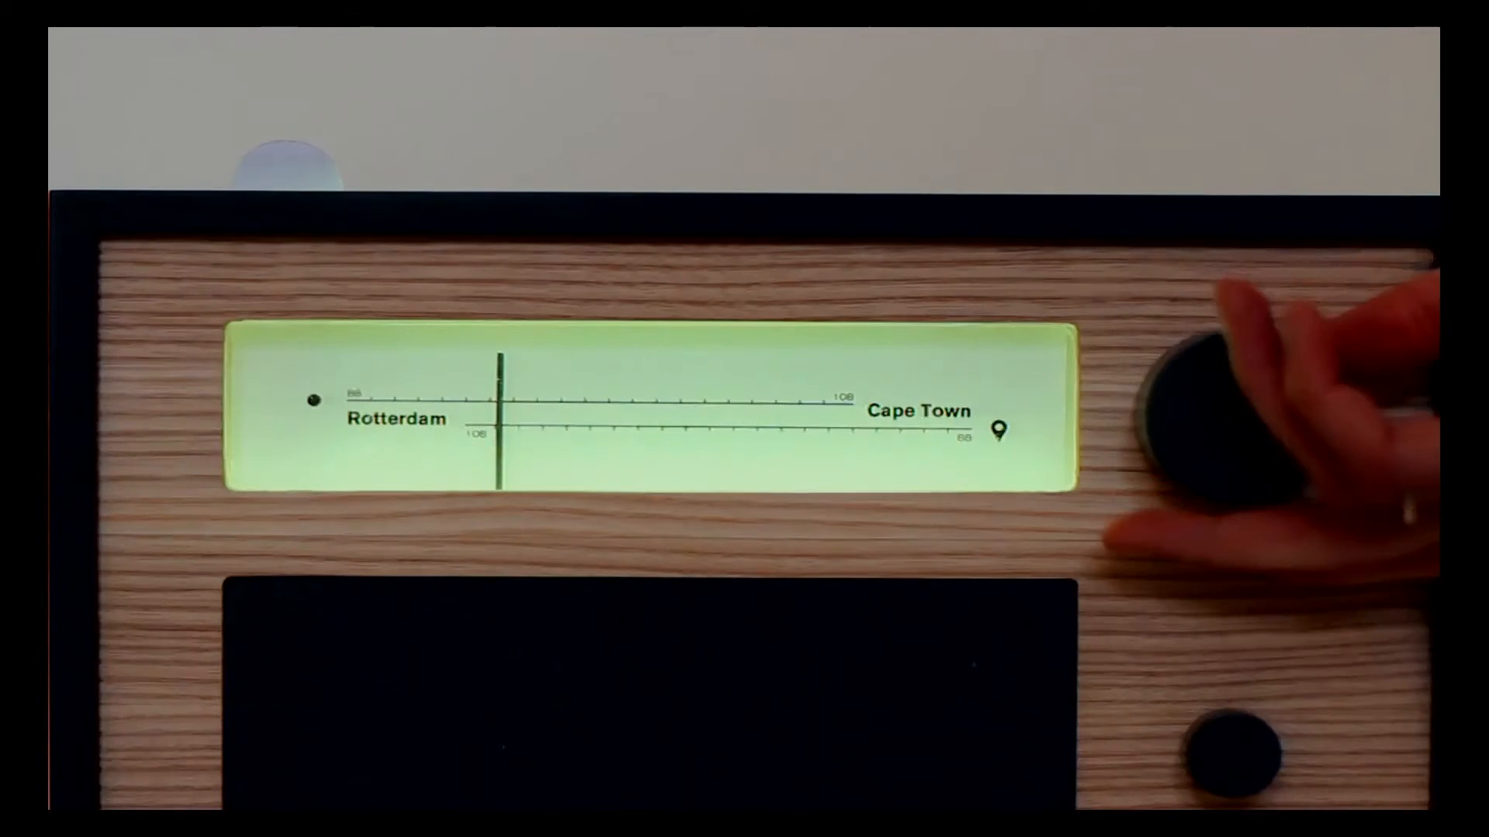